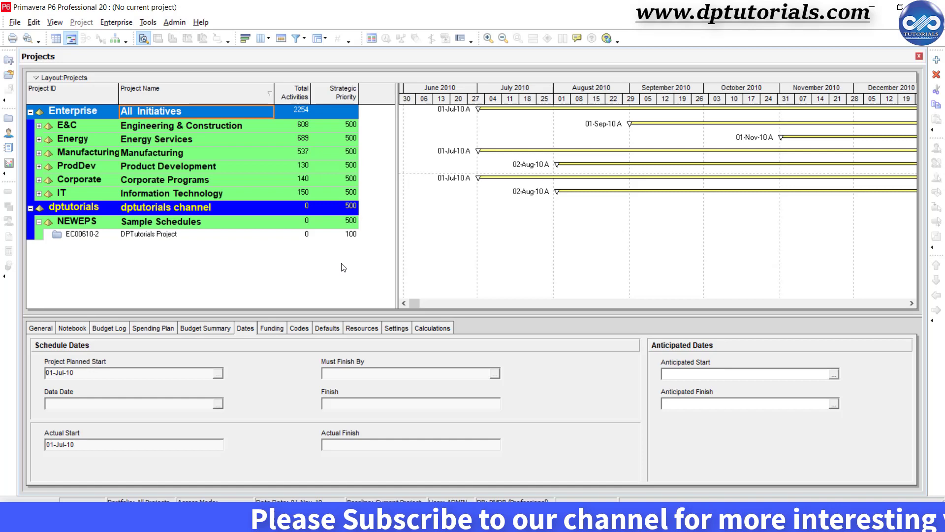
{"action": "mouse_move", "coordinate": [572, 158]}
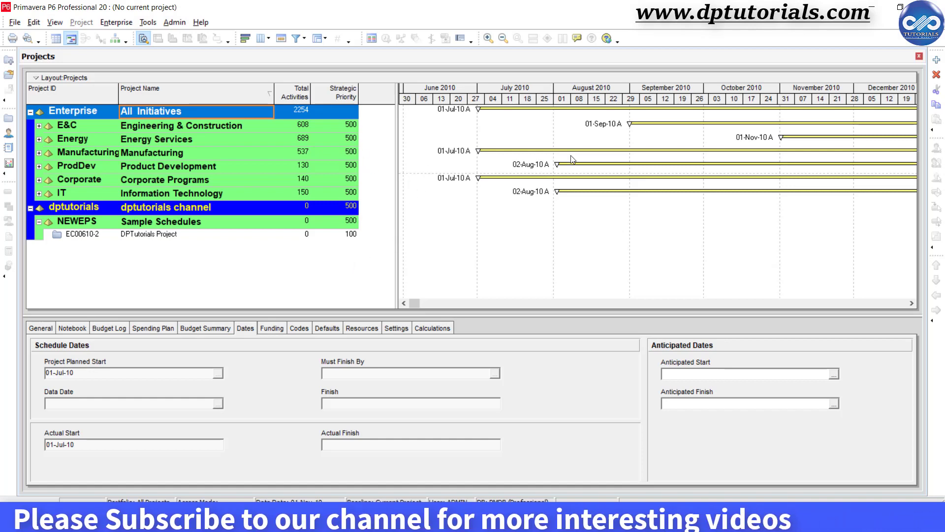
Shift the Gantt timeline and expand the Engineering & Construction branch to list its projects.
{"action": "left_click_drag", "start_coordinate": [413, 303], "coordinate": [422, 303]}
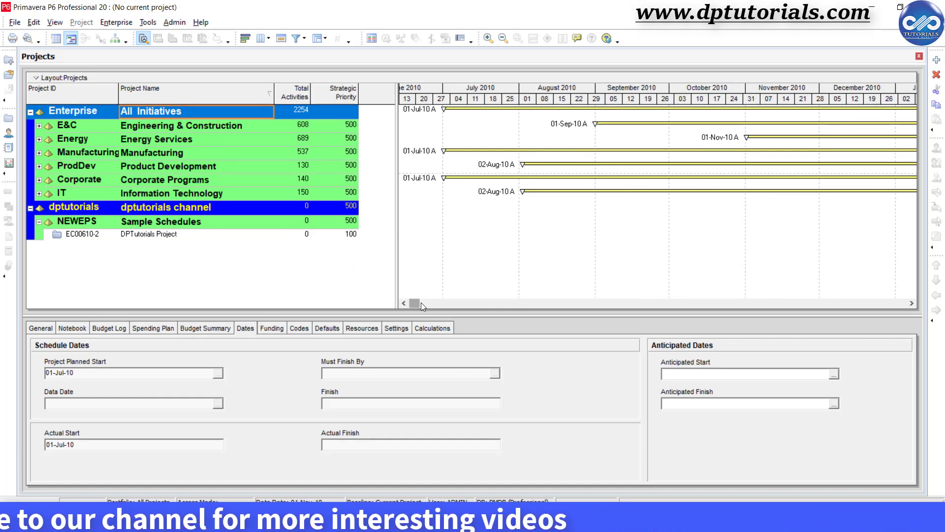
{"action": "scroll", "scroll_direction": "left", "scroll_amount": 3}
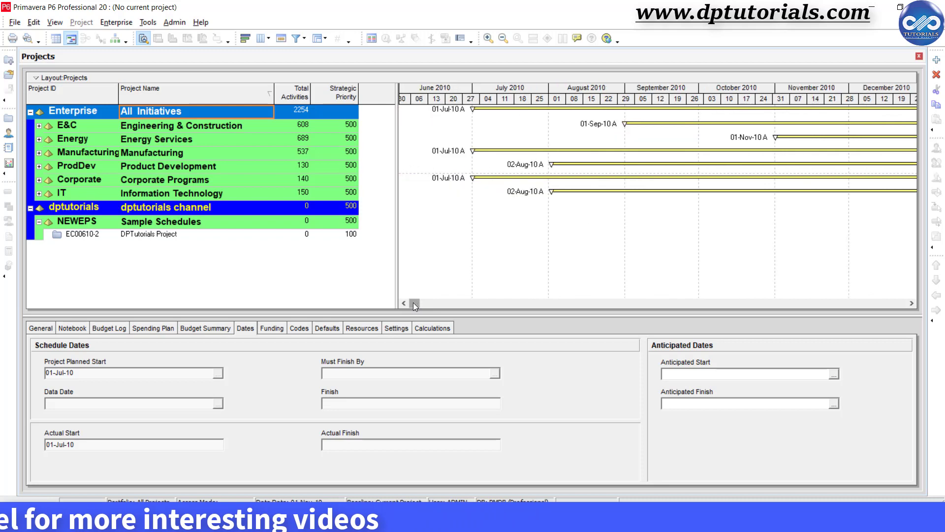
{"action": "mouse_move", "coordinate": [240, 278]}
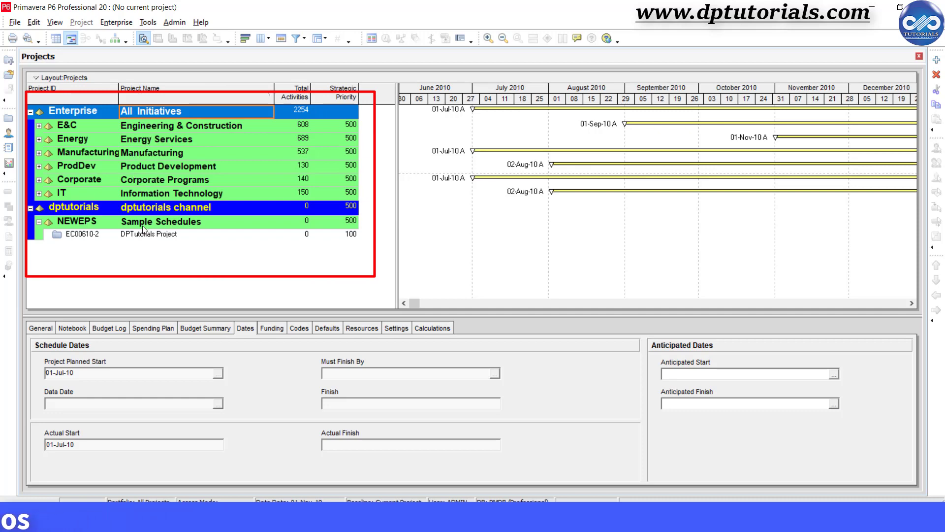
{"action": "left_click", "coordinate": [39, 125]}
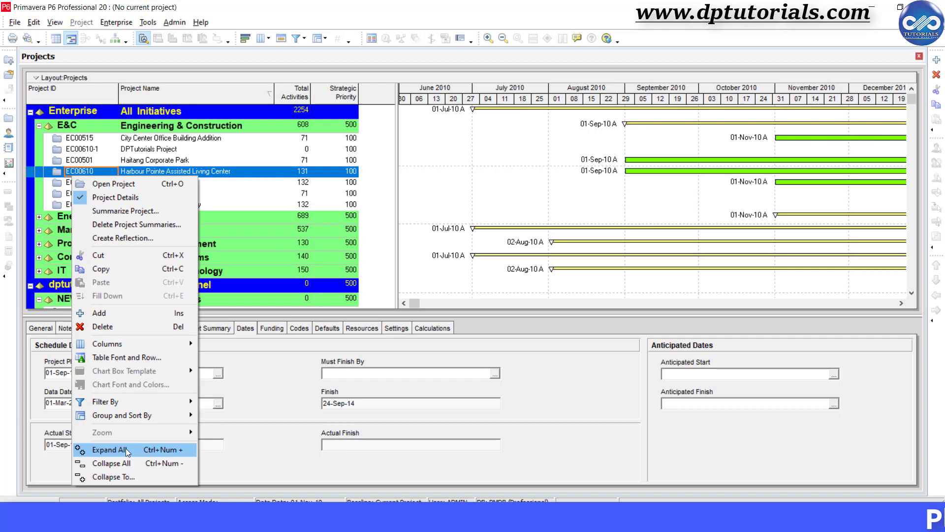
Expand all EPS nodes and scroll down to Information Technology and dptutorials.
{"action": "left_click", "coordinate": [109, 449]}
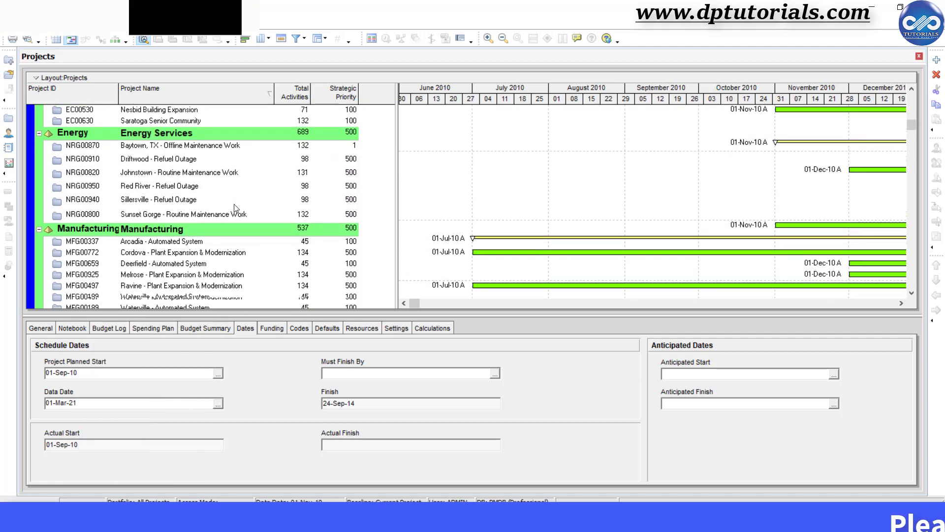
{"action": "scroll", "scroll_direction": "down", "scroll_amount": 3}
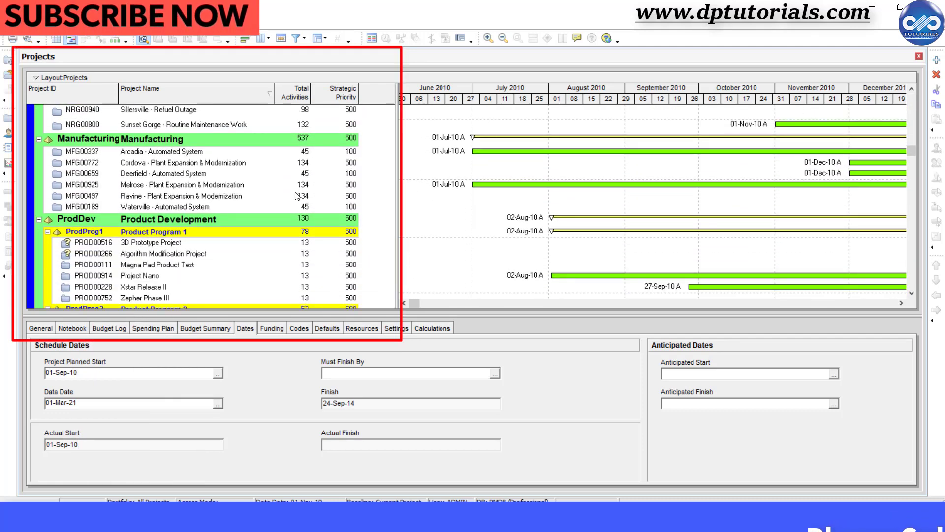
{"action": "scroll", "scroll_direction": "down", "scroll_amount": 3}
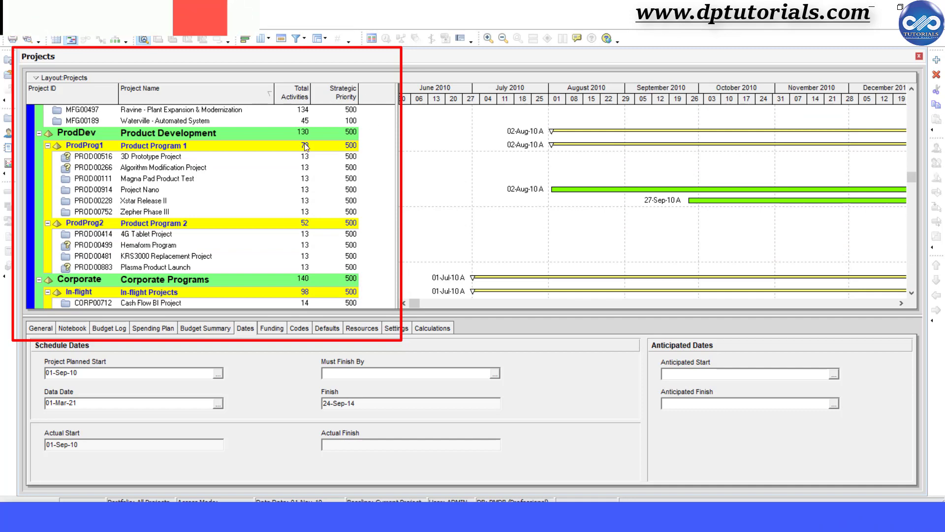
{"action": "scroll", "scroll_direction": "down", "scroll_amount": 3}
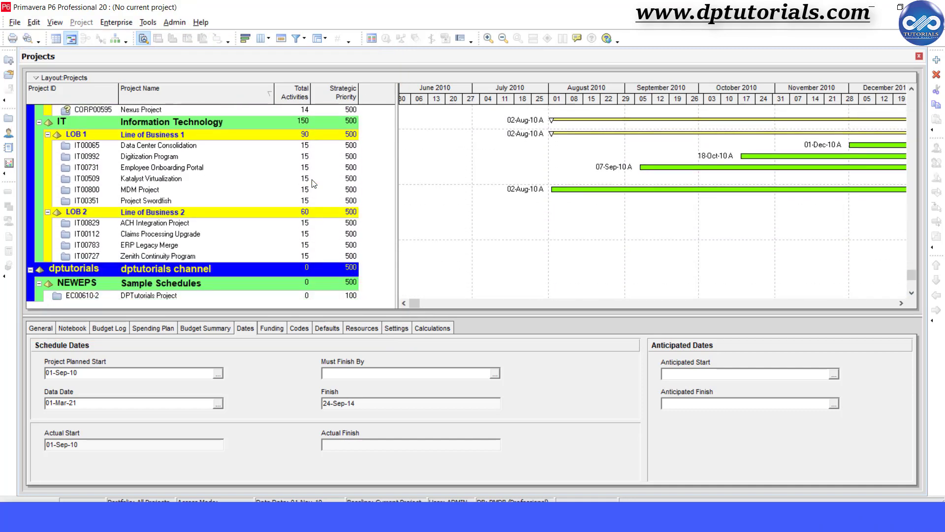
{"action": "right_click", "coordinate": [151, 178]}
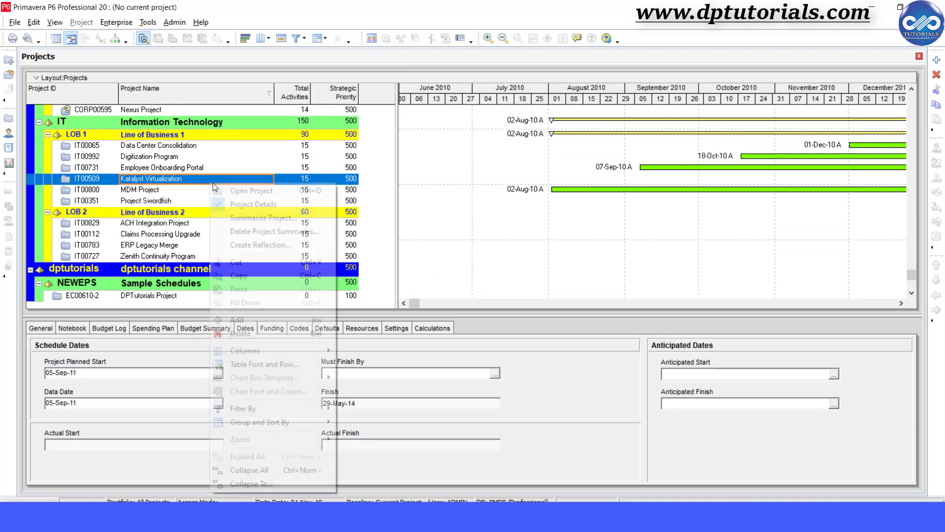
{"action": "mouse_move", "coordinate": [275, 472]}
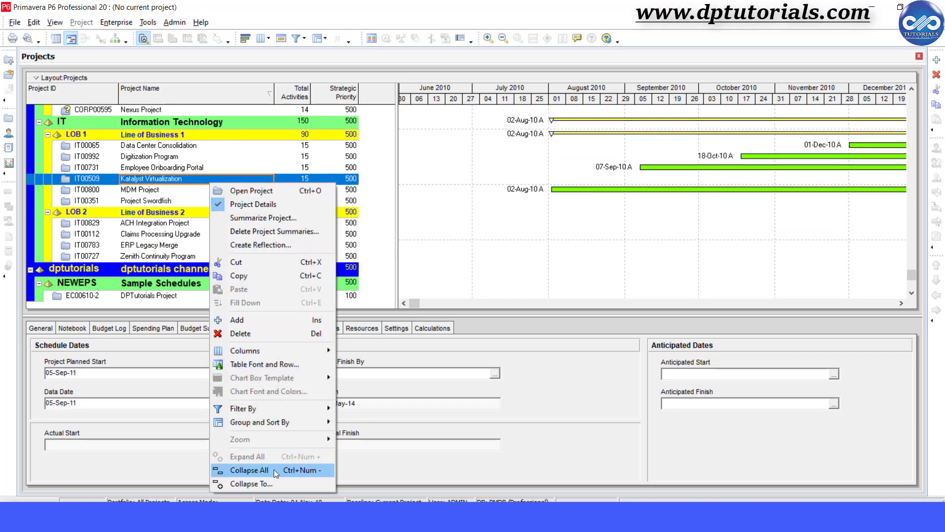
Collapse all nodes, then open dptutorials and Sample Schedules to reveal DPTutorials Project.
{"action": "left_click", "coordinate": [249, 469]}
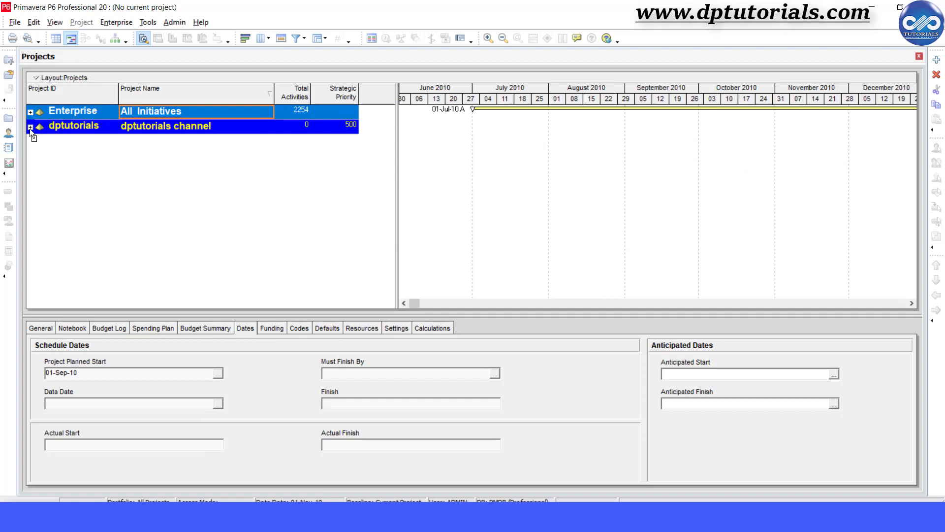
{"action": "left_click", "coordinate": [30, 125]}
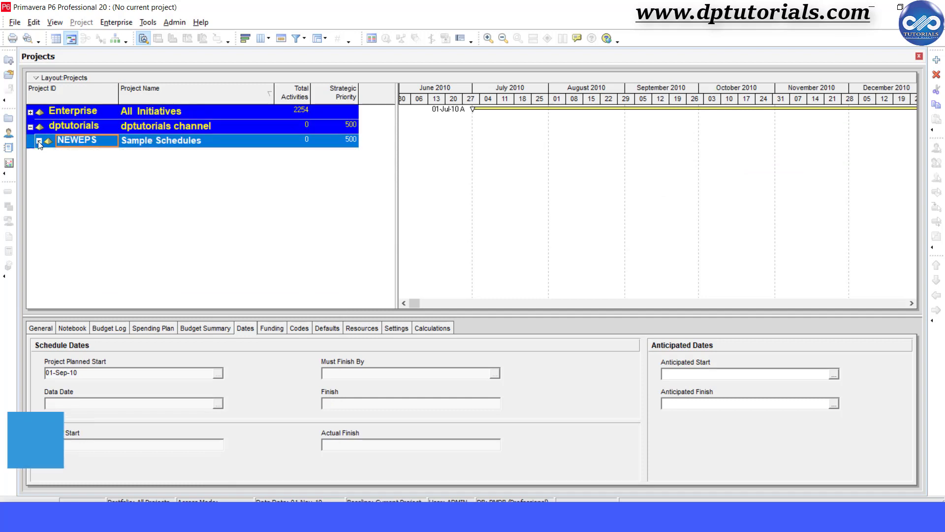
{"action": "left_click", "coordinate": [39, 143]}
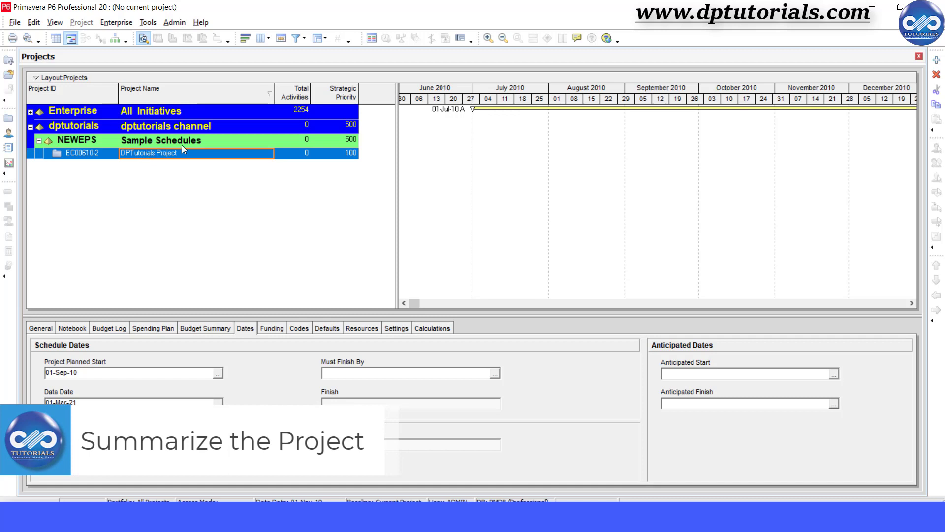
{"action": "mouse_move", "coordinate": [574, 141]}
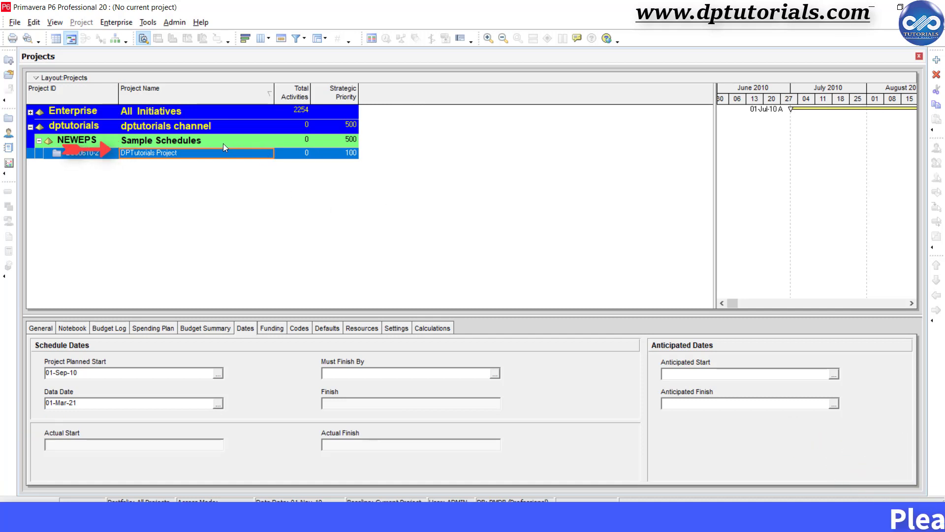
{"action": "left_click", "coordinate": [160, 141]}
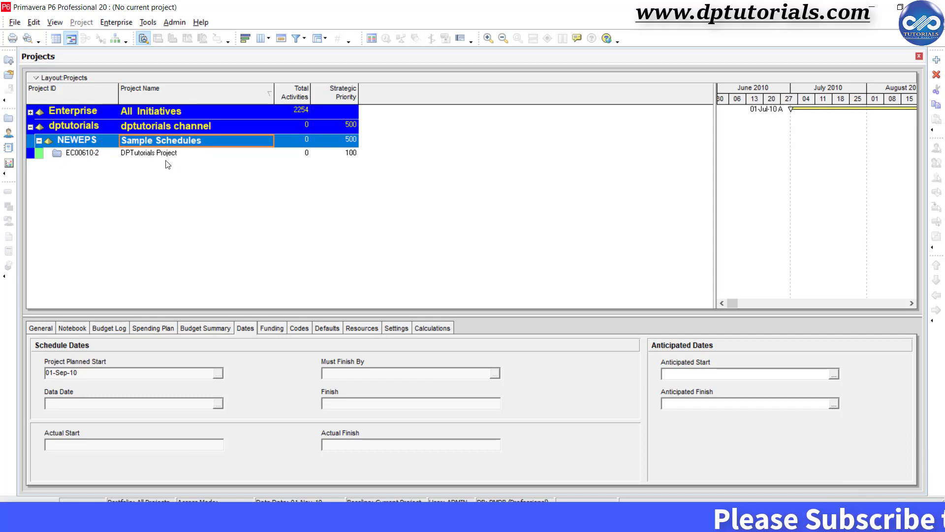
{"action": "mouse_move", "coordinate": [164, 159]}
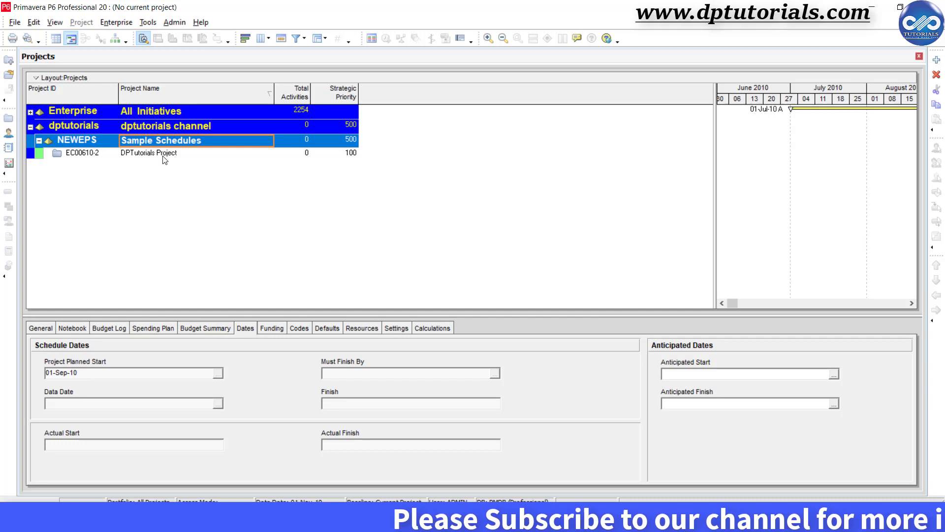
{"action": "mouse_move", "coordinate": [221, 131]}
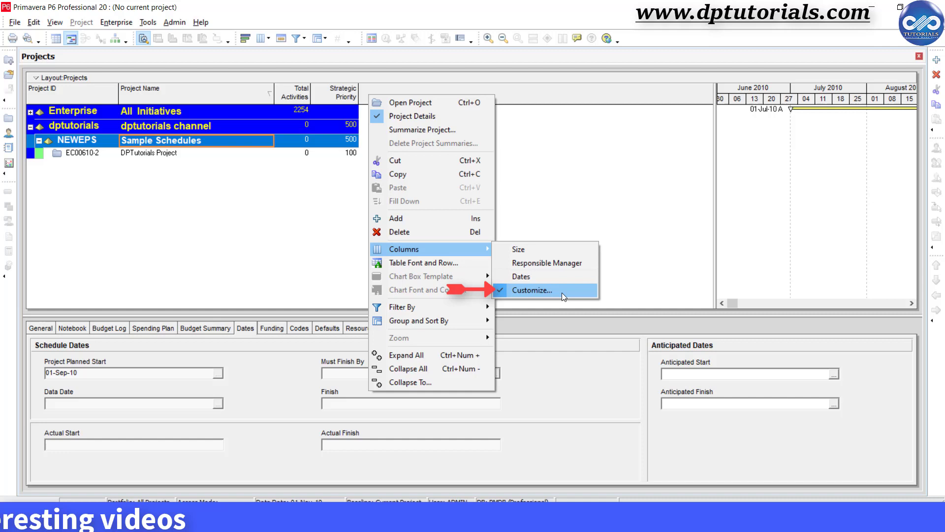
Add Start, Finish, Units % Complete, labor units/cost, Data Date and Last Summarized Date columns.
{"action": "left_click", "coordinate": [531, 290]}
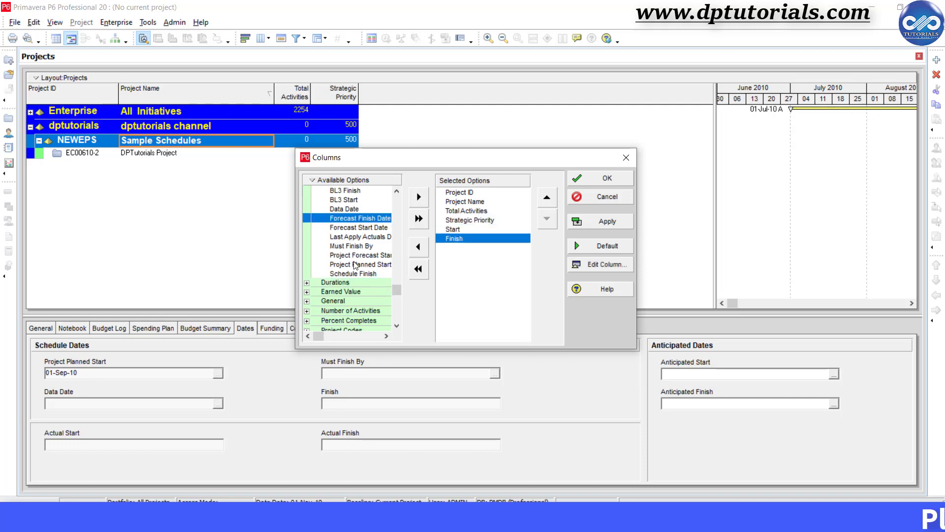
{"action": "left_click", "coordinate": [306, 200]}
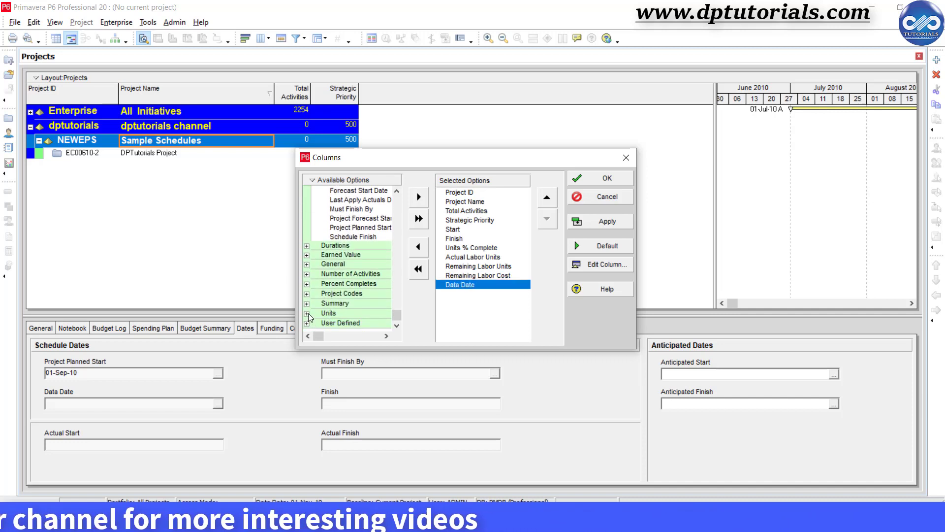
{"action": "left_click", "coordinate": [307, 303]}
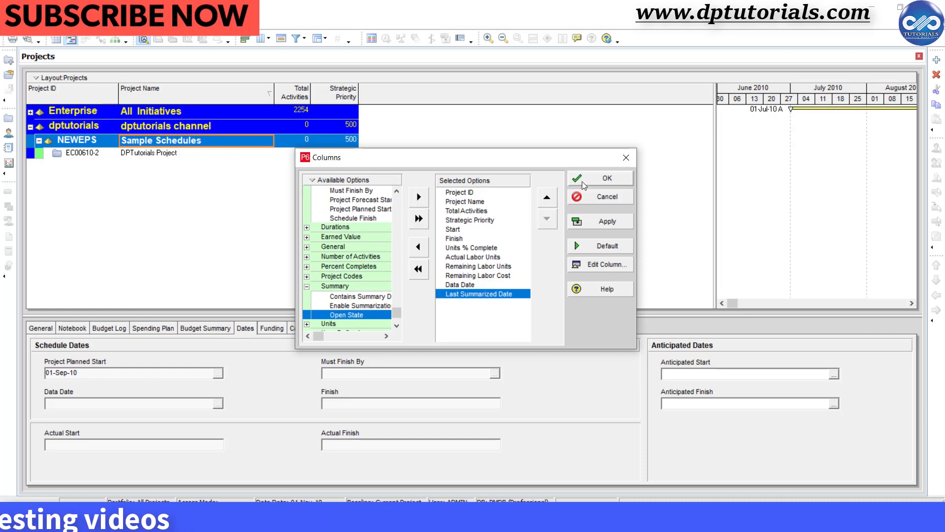
{"action": "left_click", "coordinate": [600, 178]}
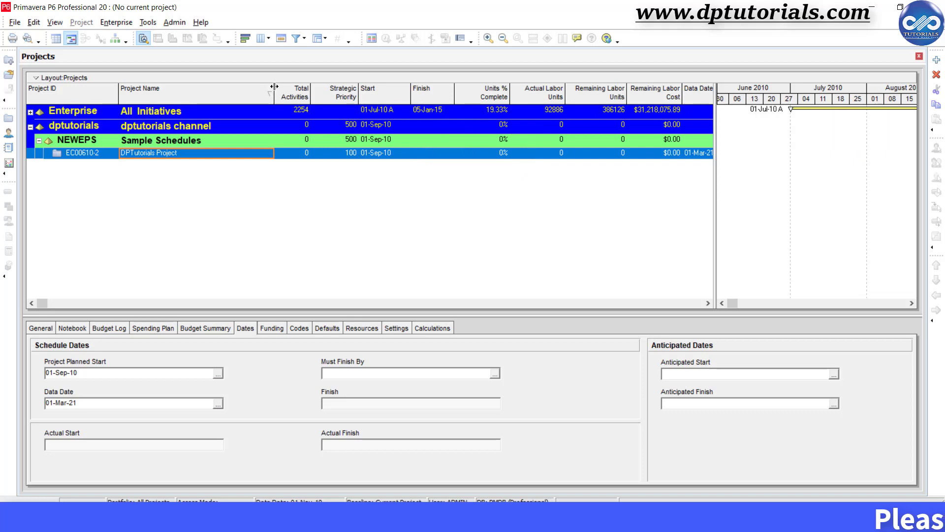
Open DPTutorials Project and view its 131 activities and $6,097,581.10 remaining labor cost.
{"action": "right_click", "coordinate": [148, 153]}
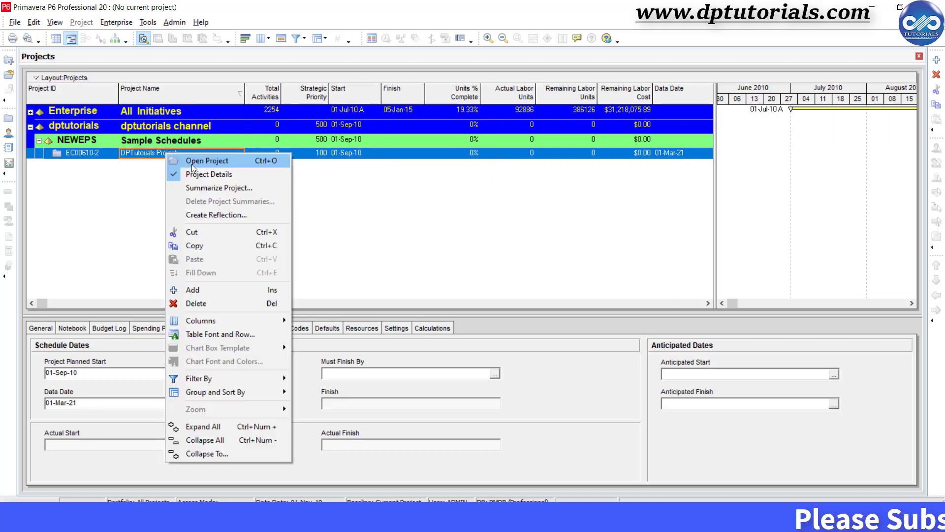
{"action": "left_click", "coordinate": [207, 160]}
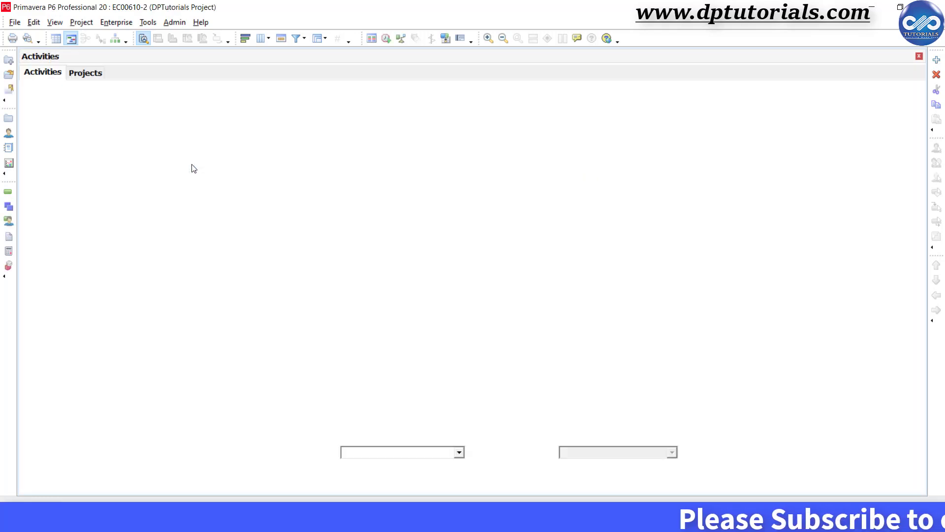
{"action": "left_click", "coordinate": [85, 72]}
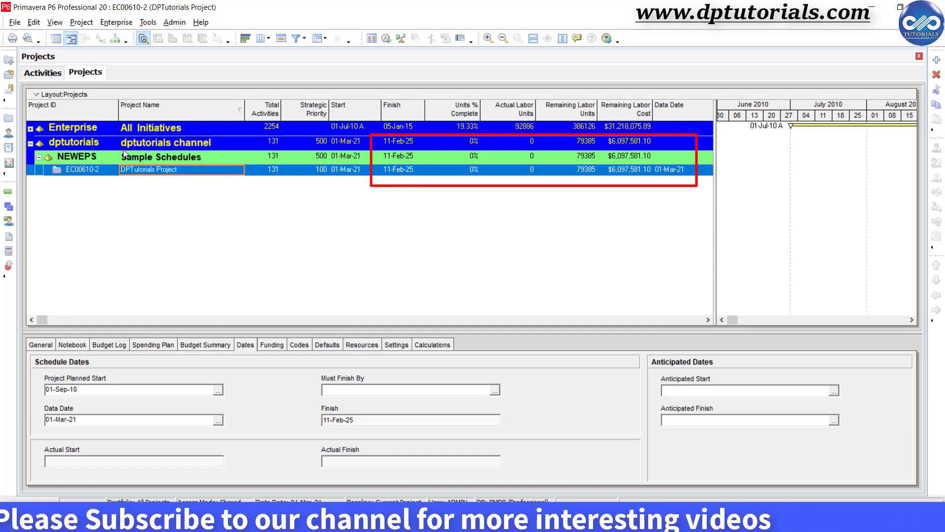
Close all projects with File > Close All and confirm, resetting totals to 0.
{"action": "left_click", "coordinate": [14, 23]}
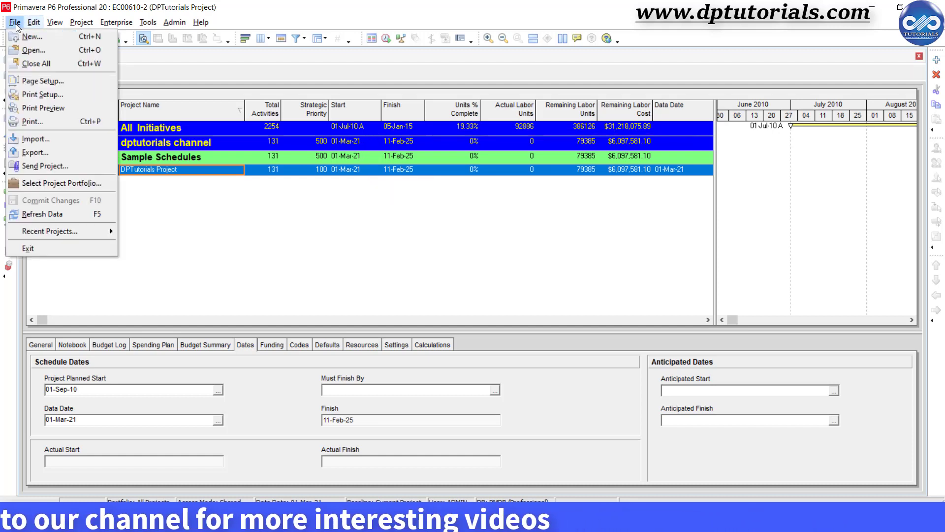
{"action": "left_click", "coordinate": [39, 63]}
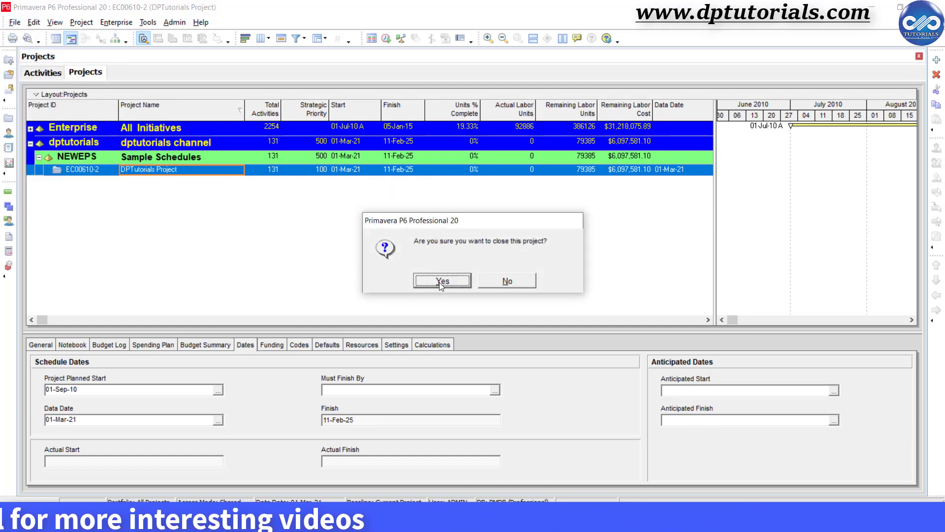
{"action": "left_click", "coordinate": [442, 281]}
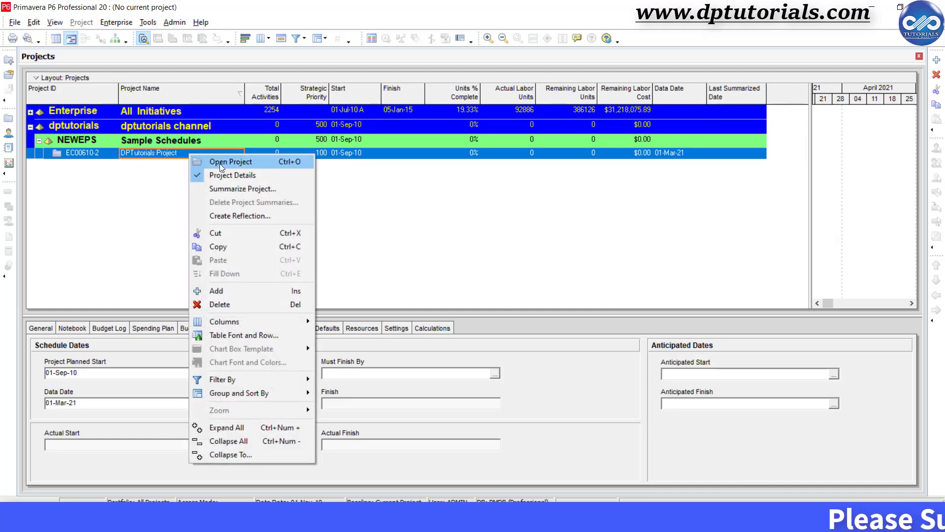
Reopen DPTutorials Project, run Summarize Open Projects, and dismiss the success message.
{"action": "left_click", "coordinate": [229, 161]}
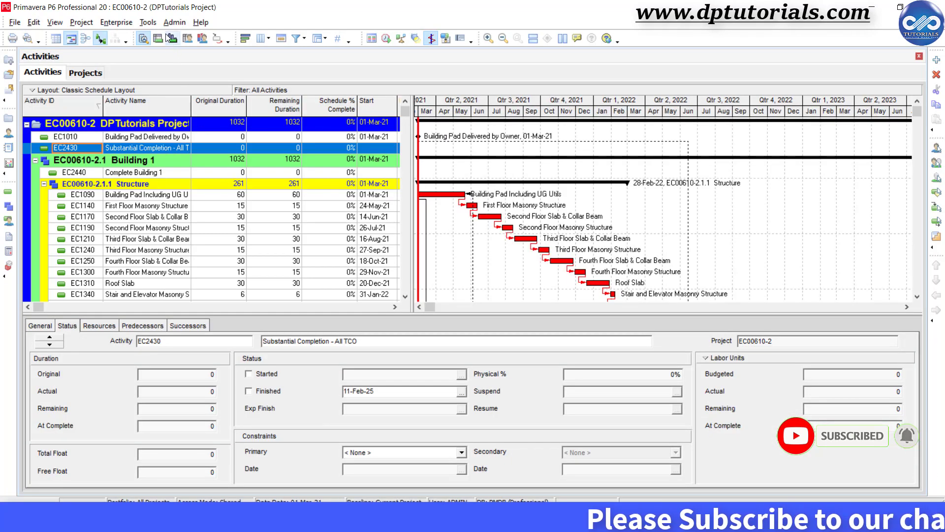
{"action": "left_click", "coordinate": [148, 22]}
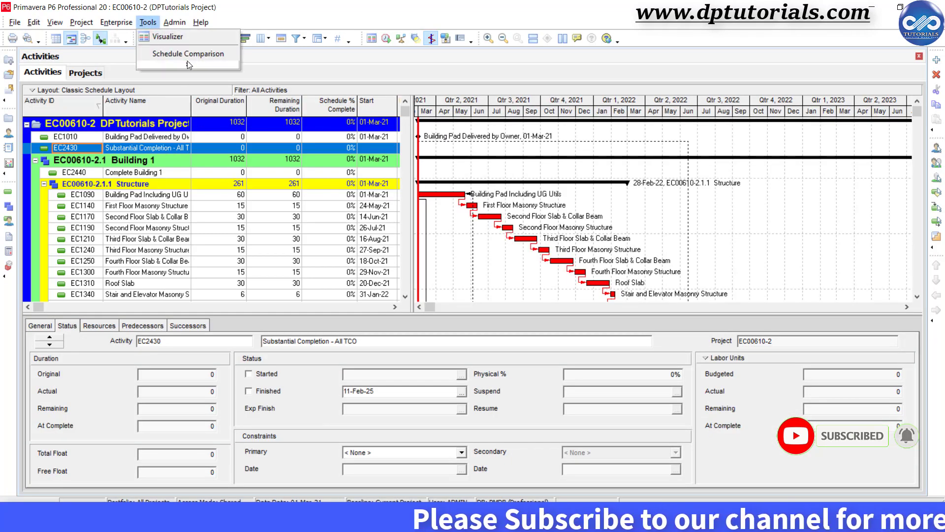
{"action": "left_click", "coordinate": [147, 22]}
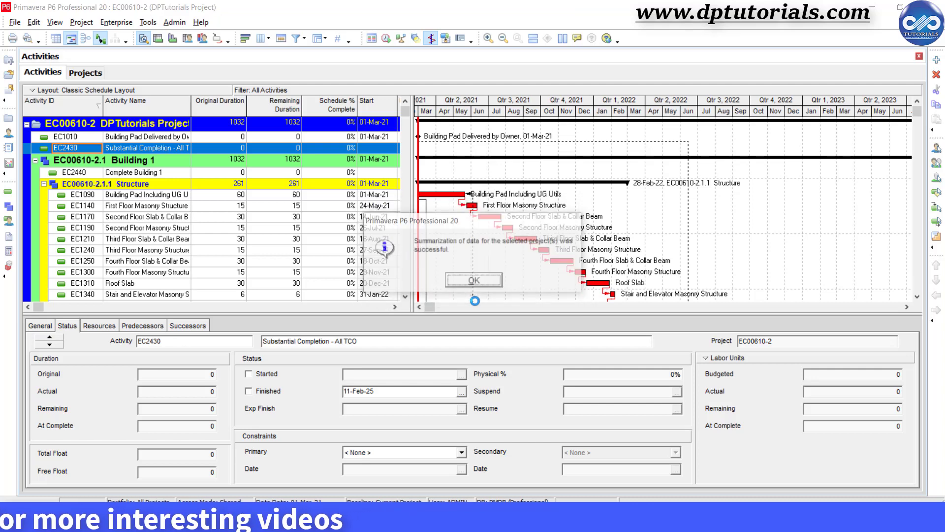
{"action": "left_click", "coordinate": [474, 280]}
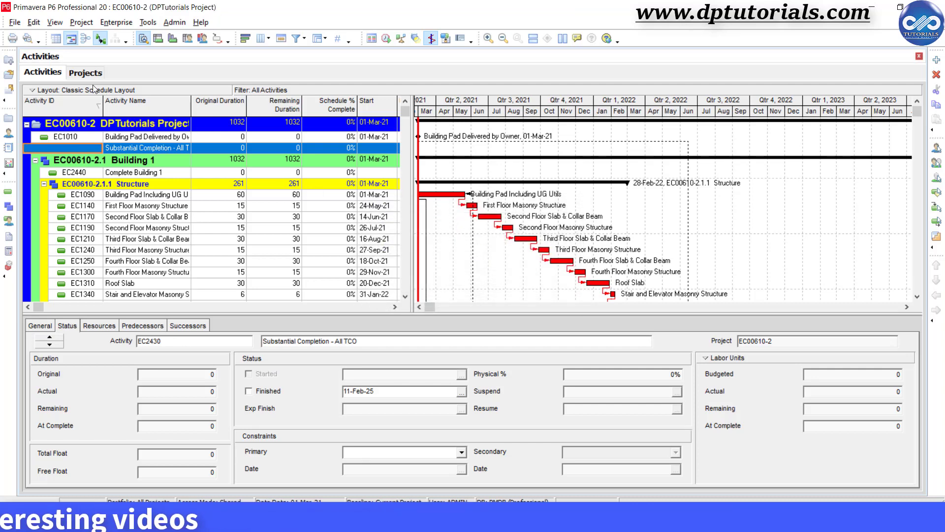
Confirm Last Summarized Date 19-Mar-21 in the project list, then return to activities.
{"action": "left_click", "coordinate": [85, 73]}
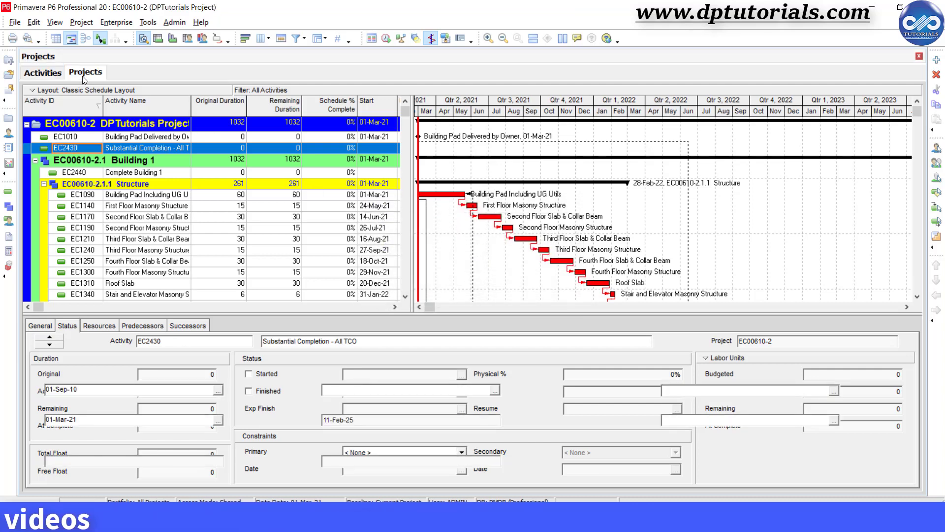
{"action": "left_click", "coordinate": [85, 71]}
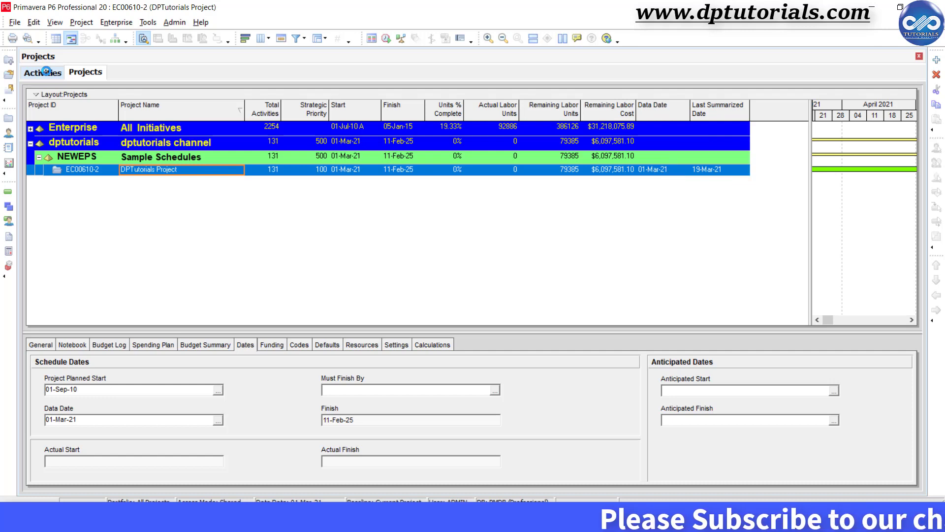
{"action": "left_click", "coordinate": [14, 22]}
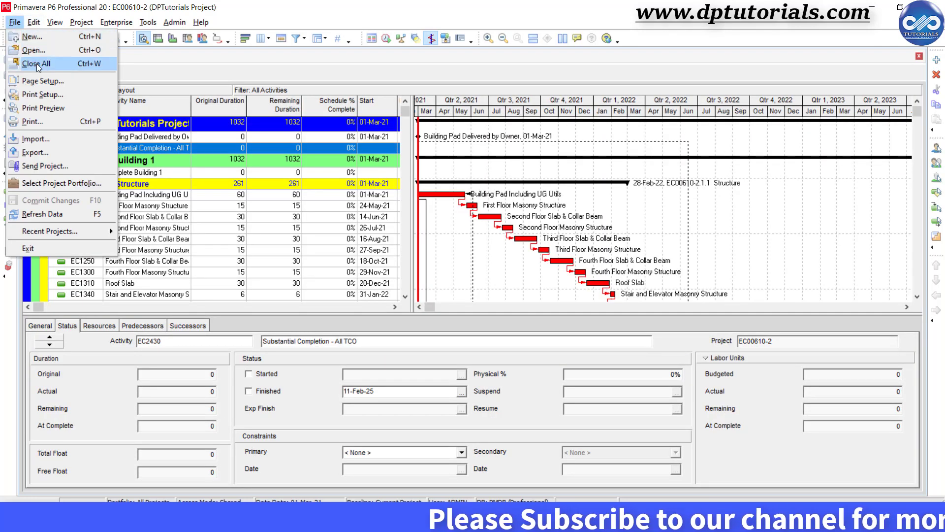
Close all projects and confirm, keeping the summarized totals and 19-Mar-21 date.
{"action": "left_click", "coordinate": [38, 64]}
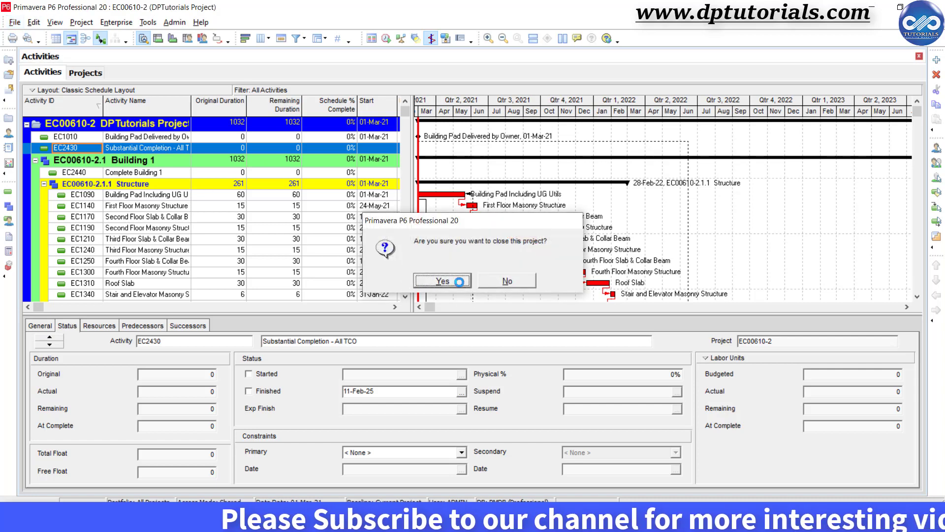
{"action": "left_click", "coordinate": [443, 280]}
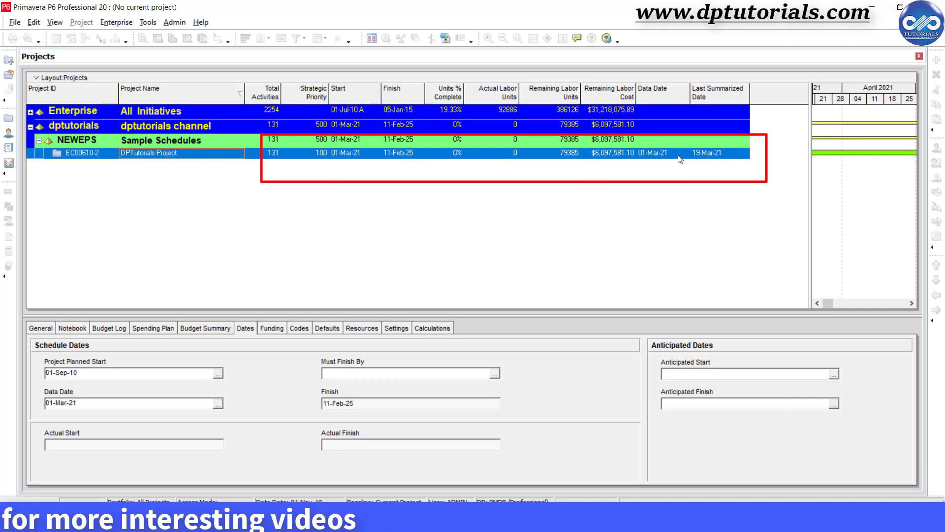
{"action": "mouse_move", "coordinate": [707, 161]}
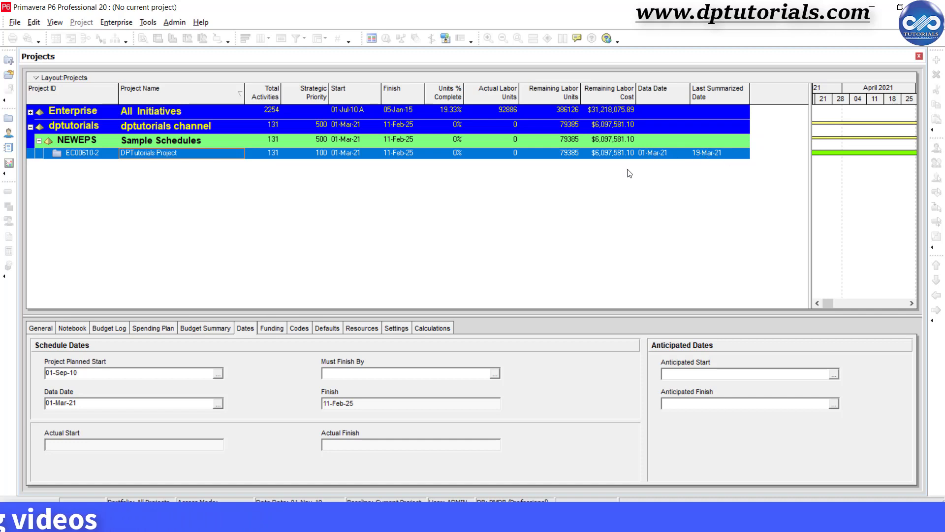
{"action": "mouse_move", "coordinate": [572, 158]}
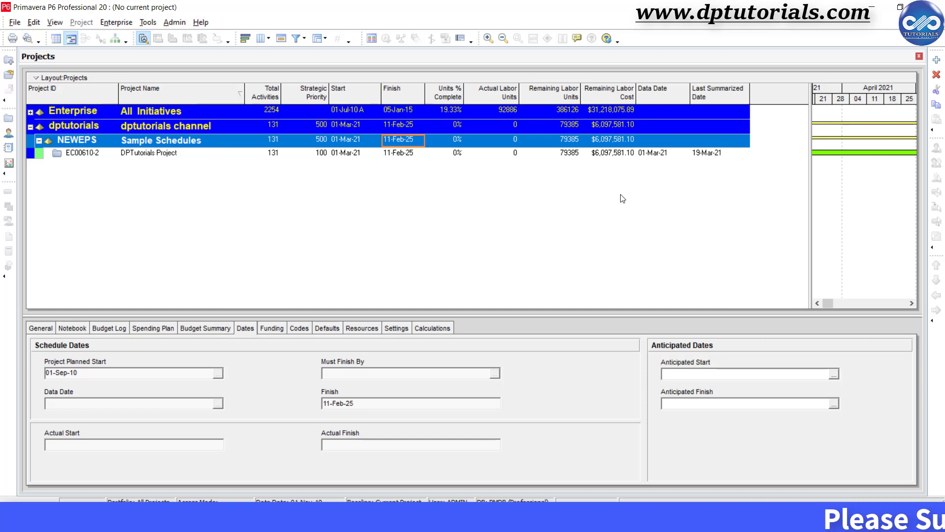
{"action": "mouse_move", "coordinate": [359, 205]}
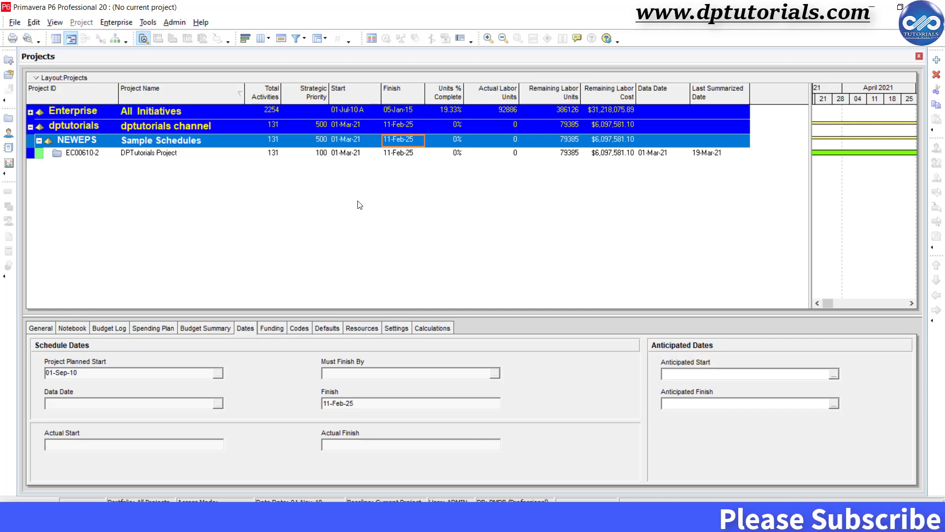